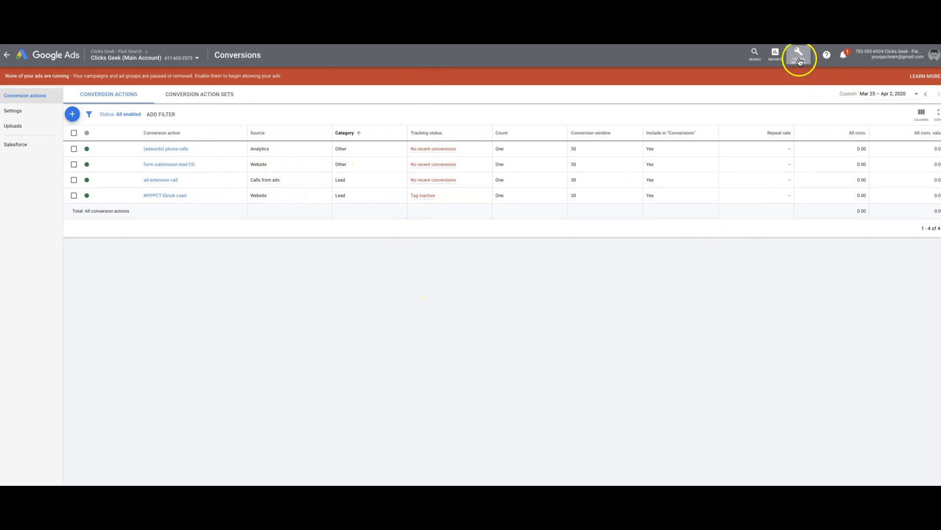
pyautogui.moveTo(815, 70)
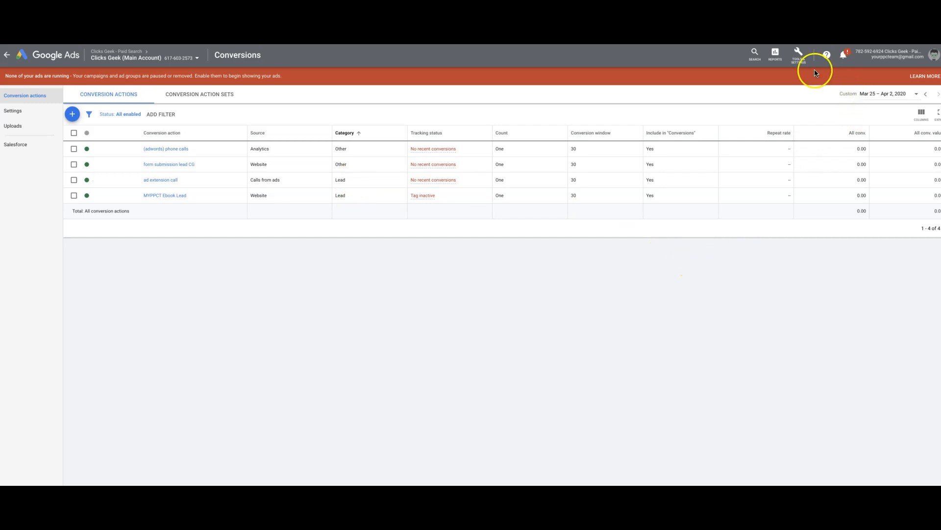
# Step: Return to the Conversions list and start a new website conversion action
pyautogui.click(799, 53)
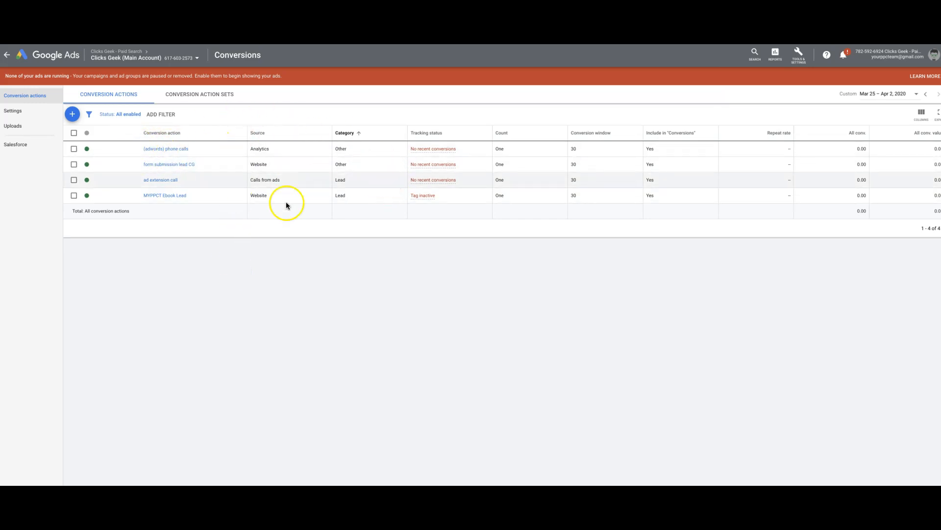
pyautogui.moveTo(73, 114)
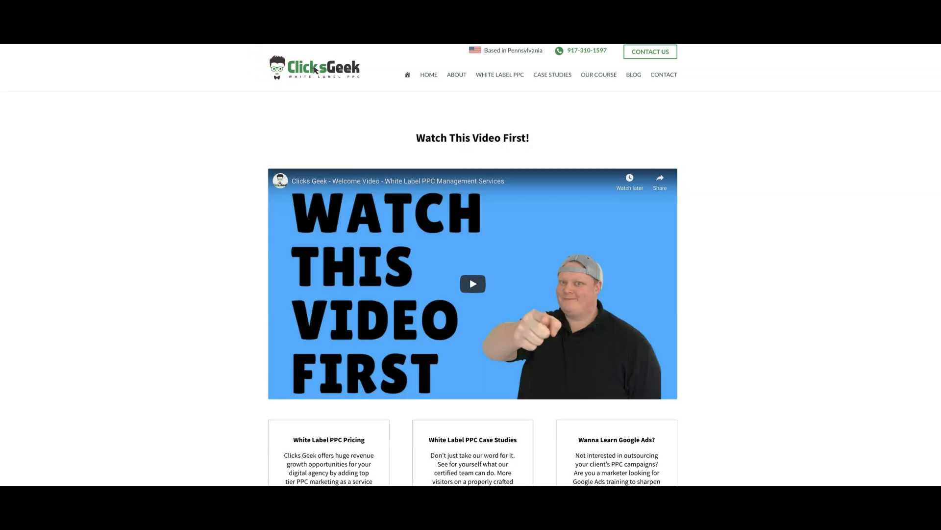
pyautogui.click(429, 75)
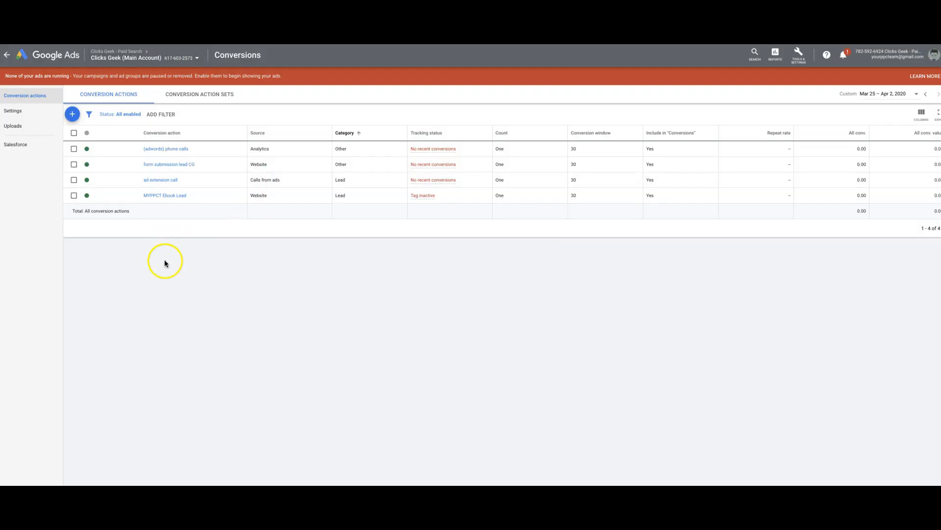
pyautogui.click(72, 113)
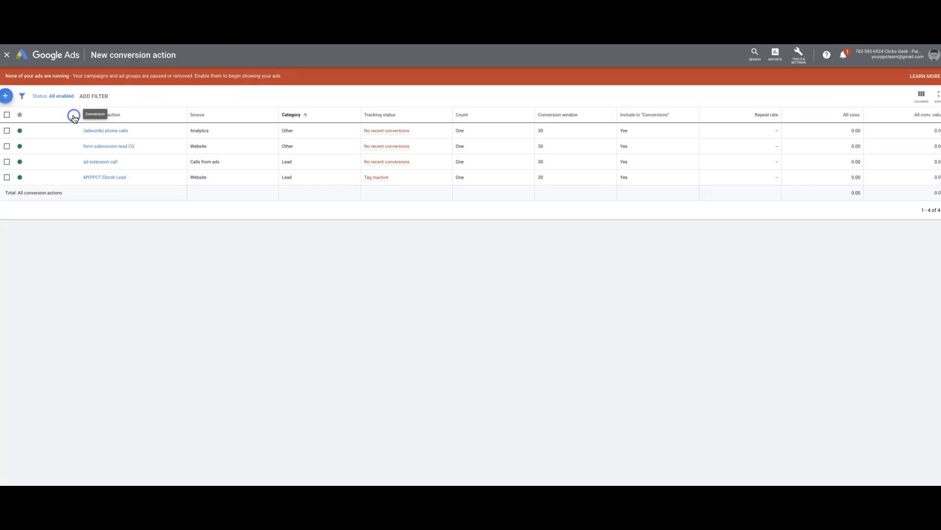
pyautogui.click(5, 96)
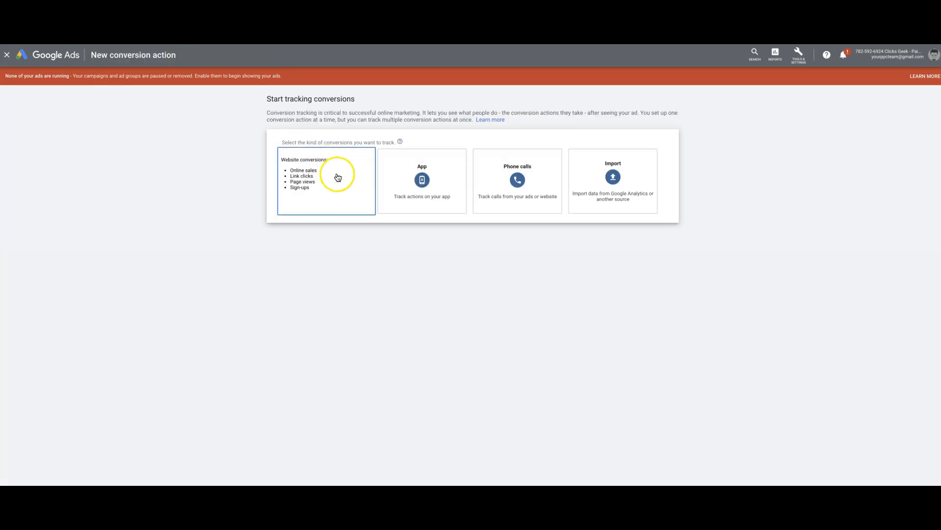
pyautogui.click(326, 180)
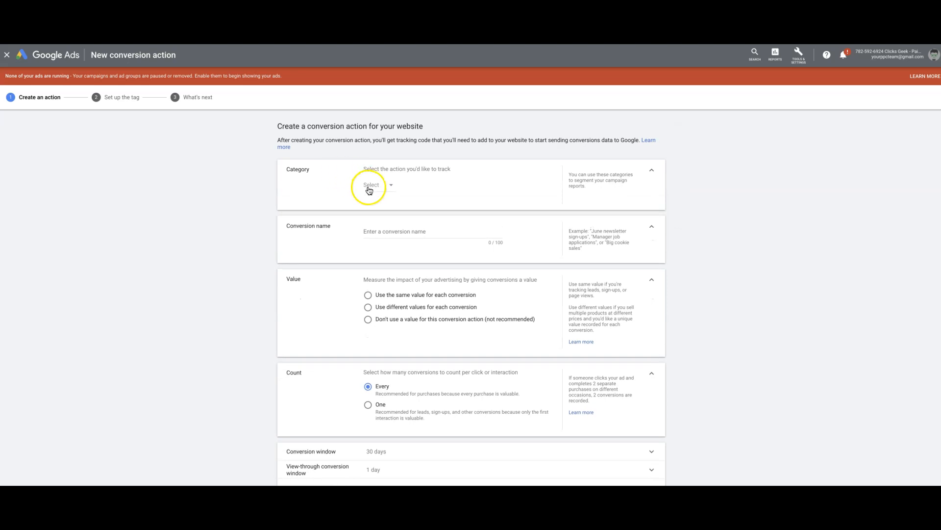
# Step: Set category Submit lead form, no value, count One, Last click attribution, then create
pyautogui.click(375, 184)
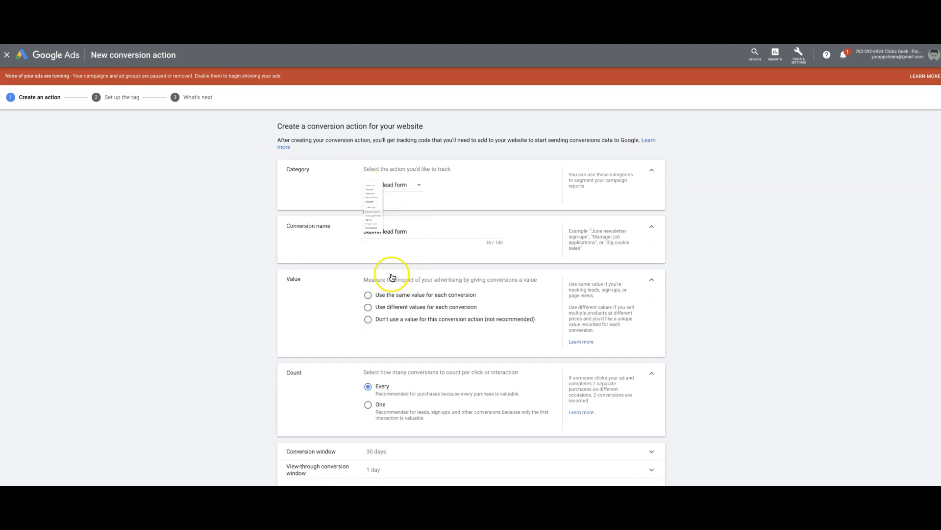
pyautogui.click(393, 184)
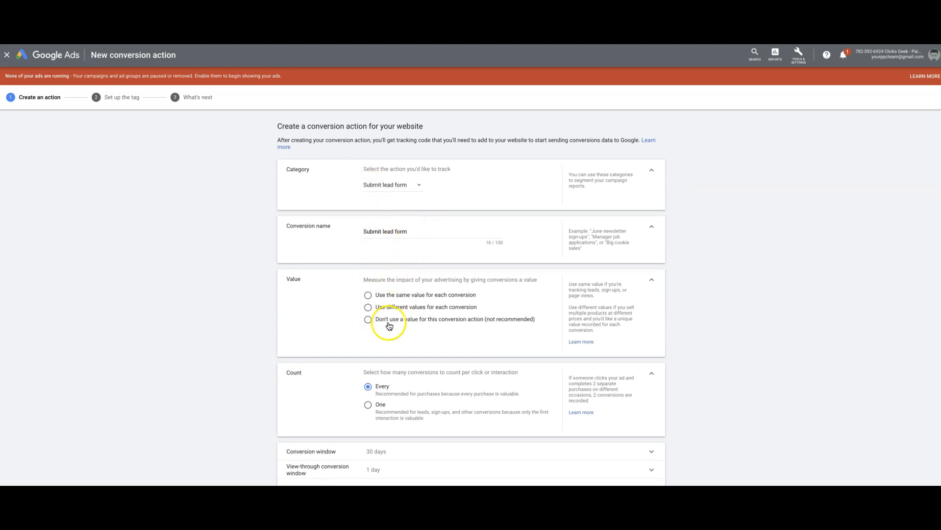
pyautogui.click(368, 319)
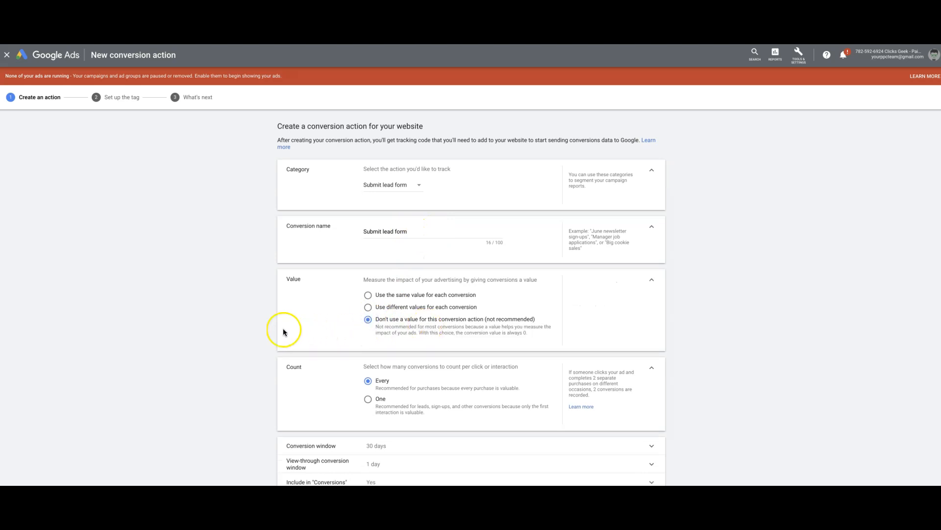
pyautogui.click(369, 335)
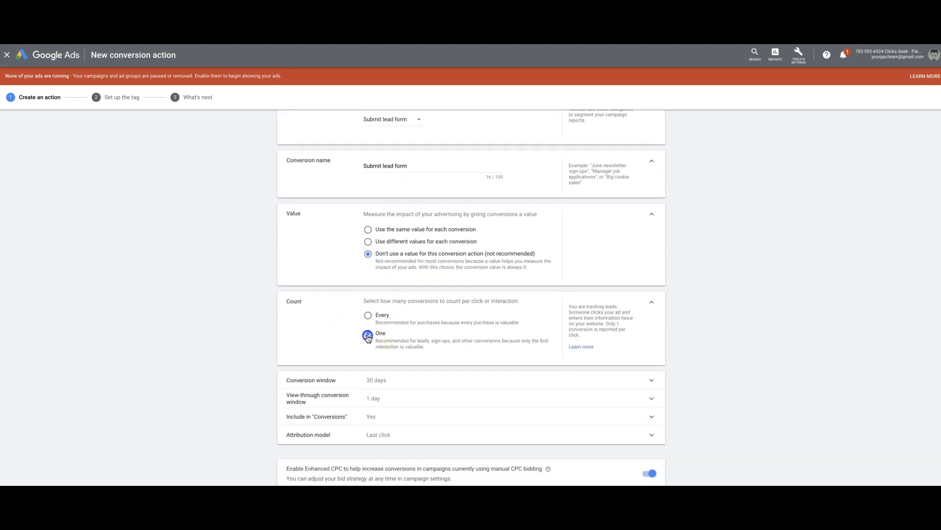
pyautogui.scroll(-3)
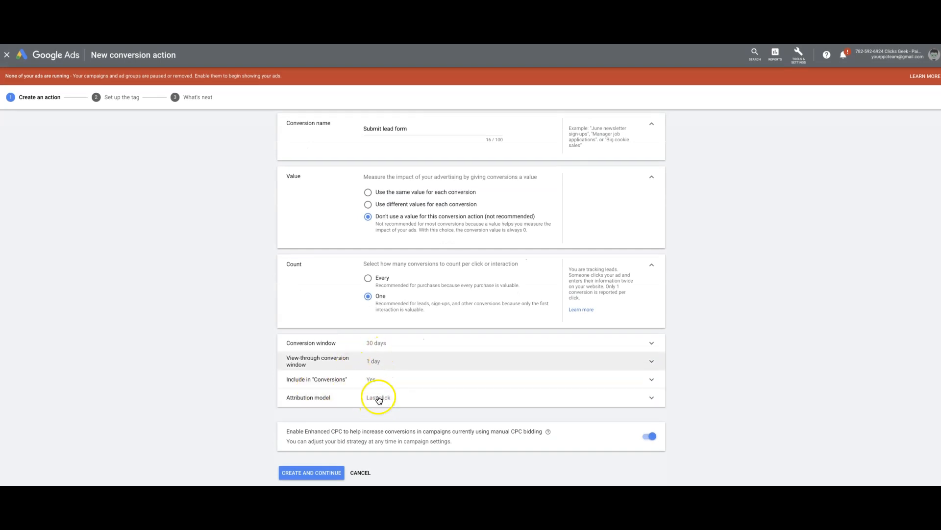
pyautogui.click(378, 397)
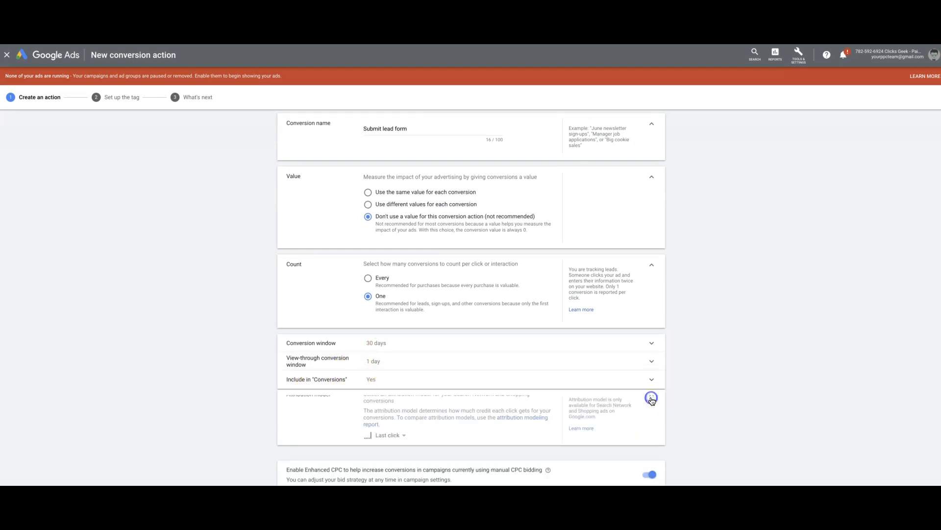
pyautogui.click(388, 435)
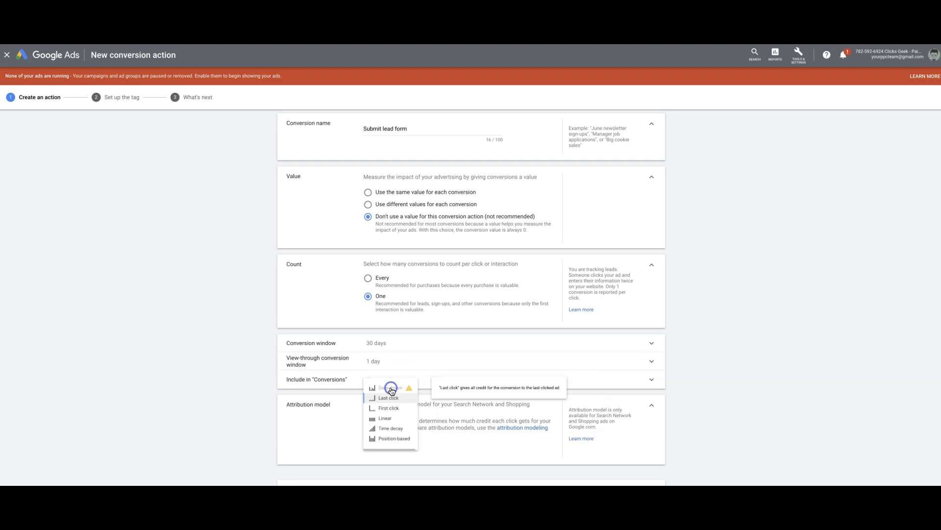
pyautogui.click(389, 398)
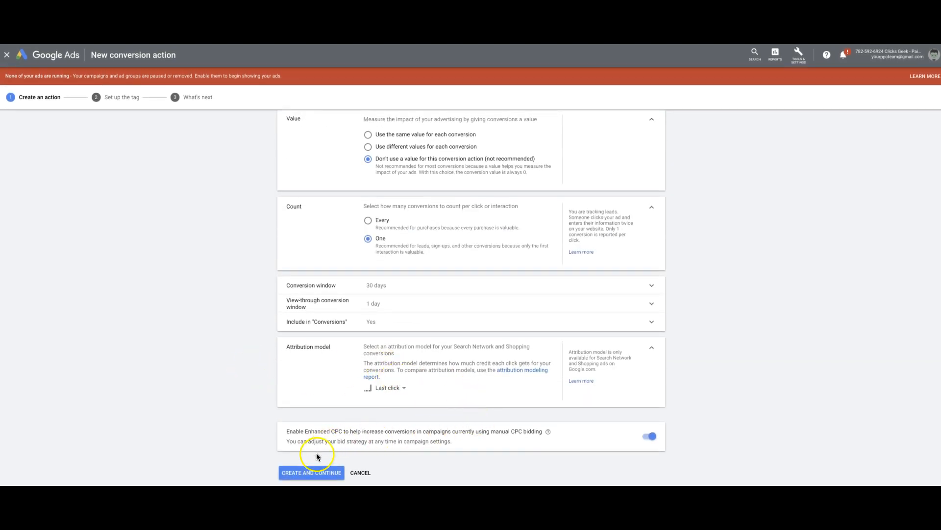
pyautogui.click(311, 472)
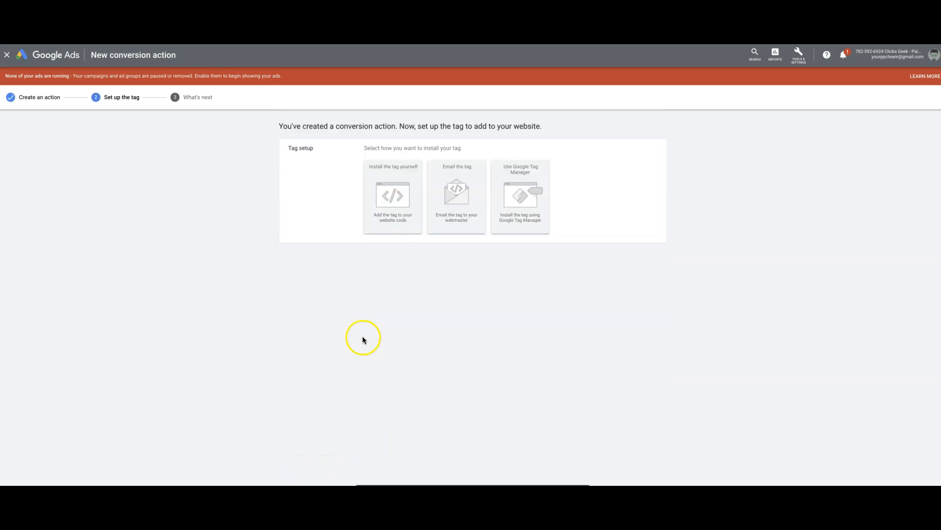
pyautogui.moveTo(392, 174)
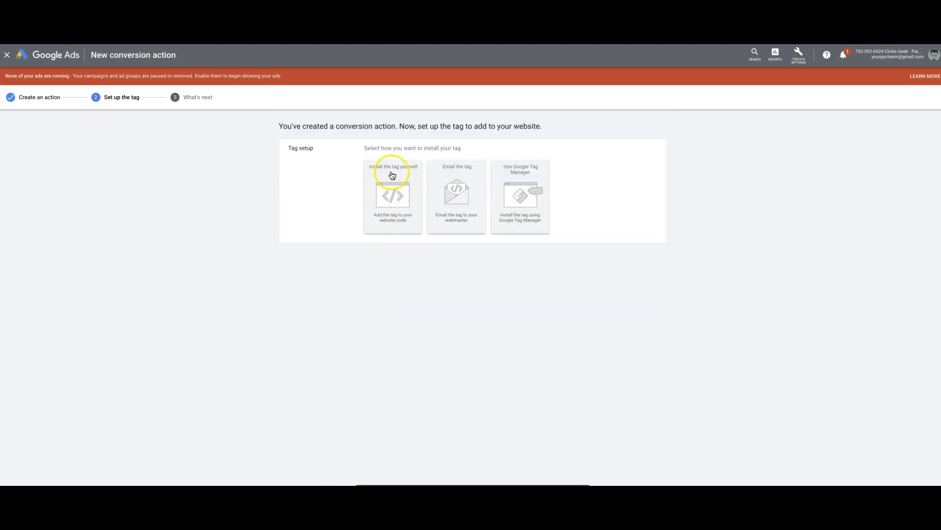
# Step: Choose 'Install the tag yourself' to reveal the global site tag code
pyautogui.click(393, 167)
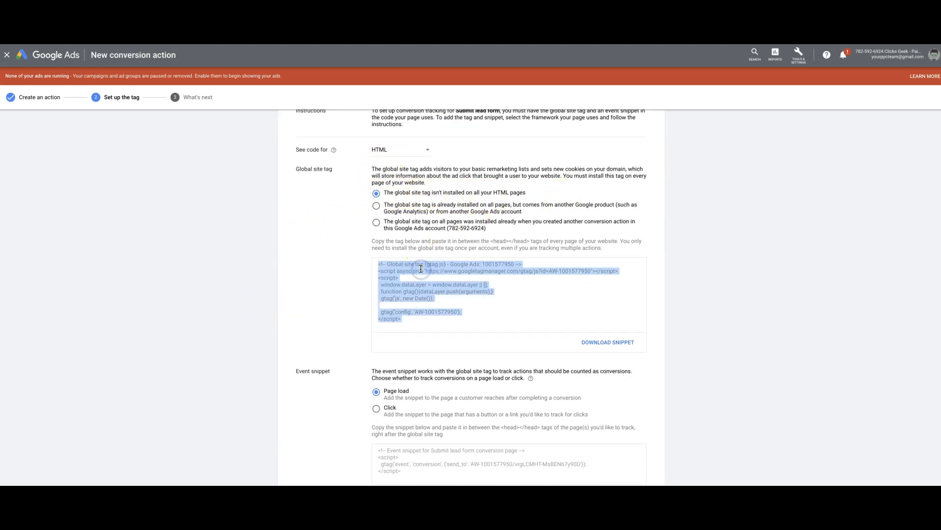
pyautogui.moveTo(223, 152)
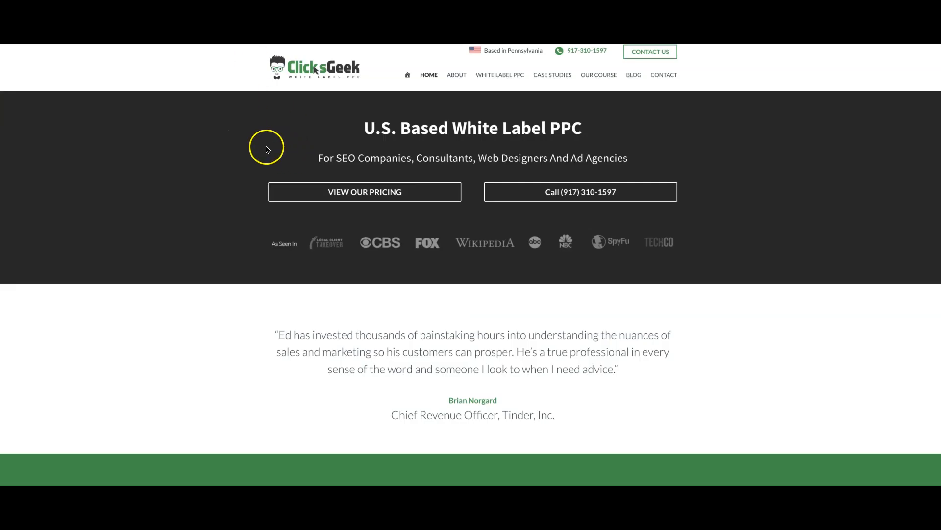
pyautogui.moveTo(196, 144)
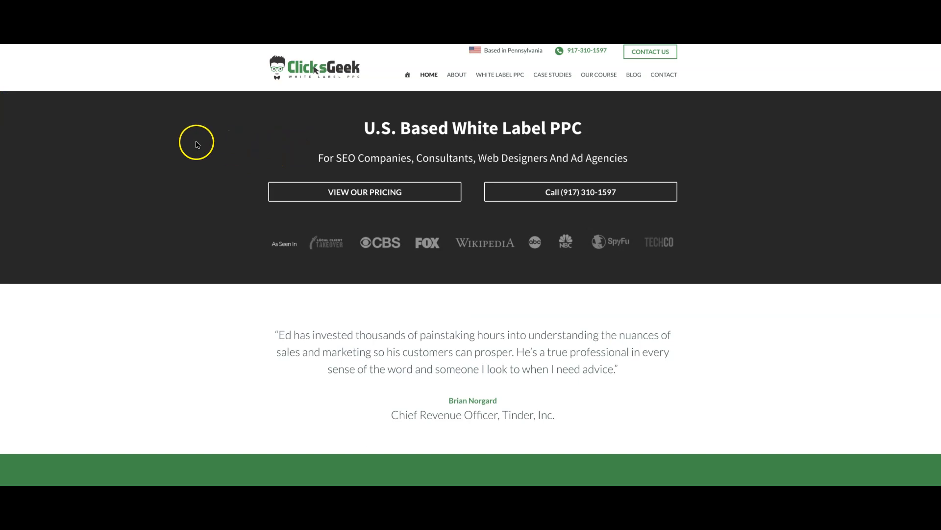
pyautogui.moveTo(231, 144)
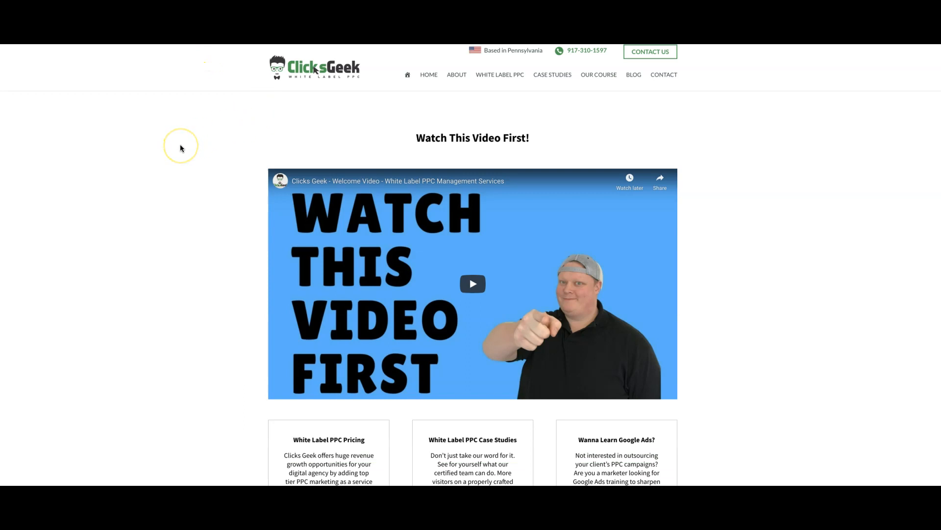
pyautogui.moveTo(252, 157)
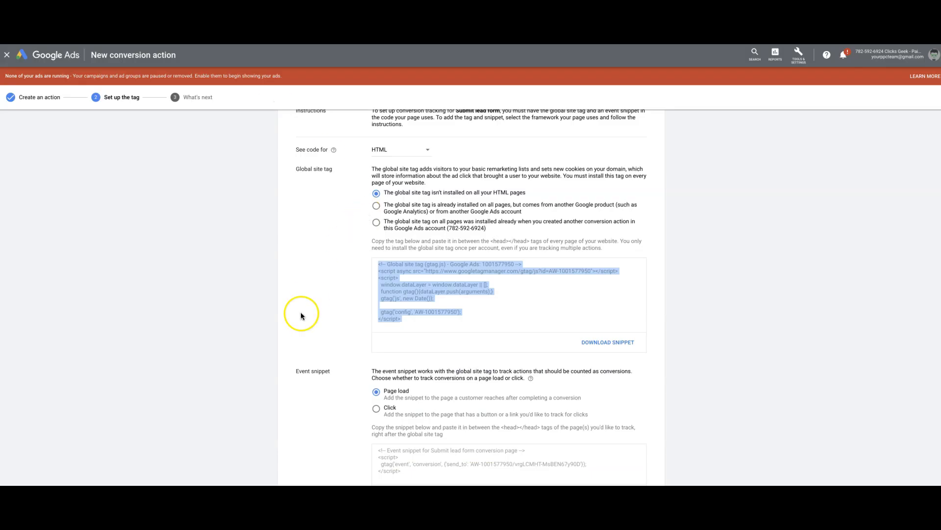
# Step: Scroll down to the Submit lead form event snippet code
pyautogui.scroll(-3)
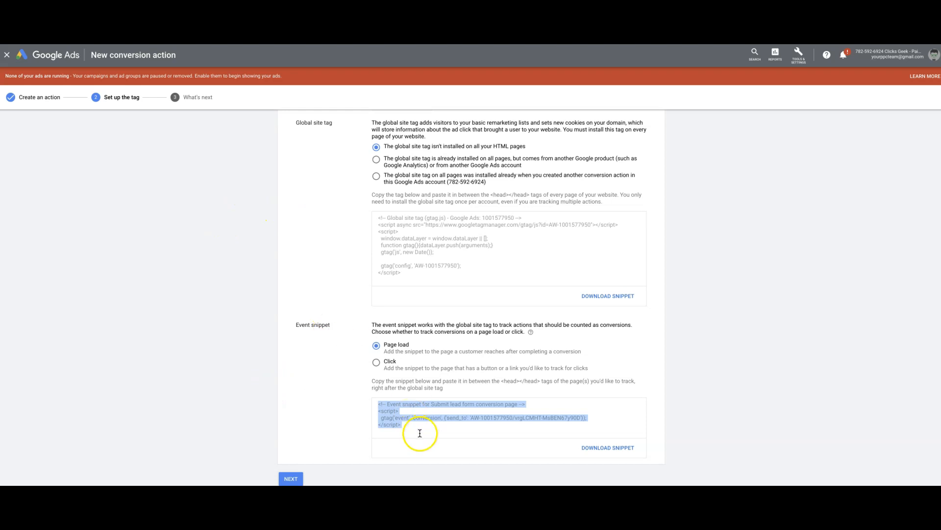
pyautogui.moveTo(172, 204)
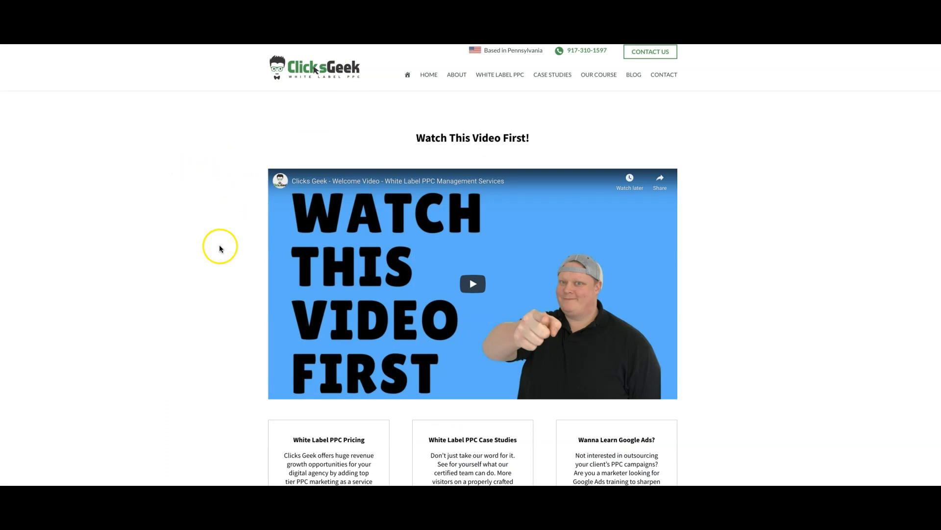
pyautogui.moveTo(222, 196)
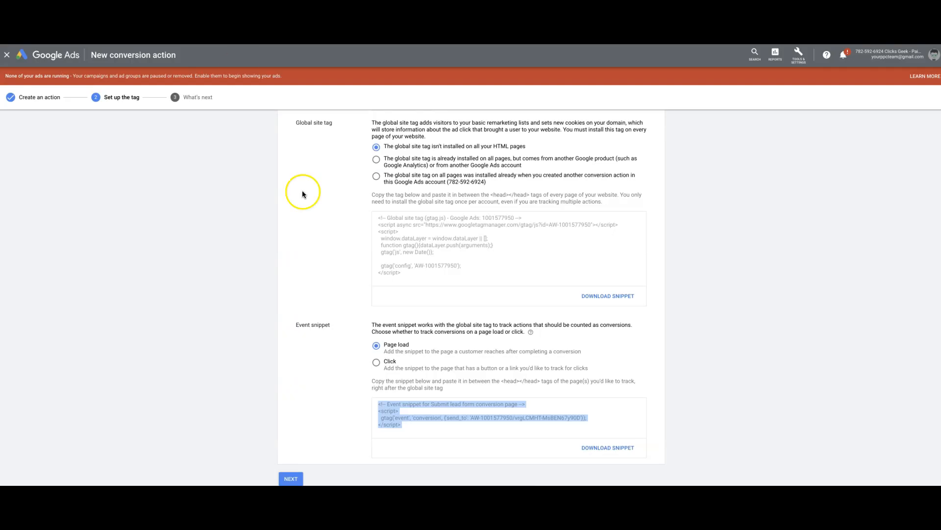
# Step: Go past the tag step and confirm Done on the What's next page
pyautogui.click(291, 478)
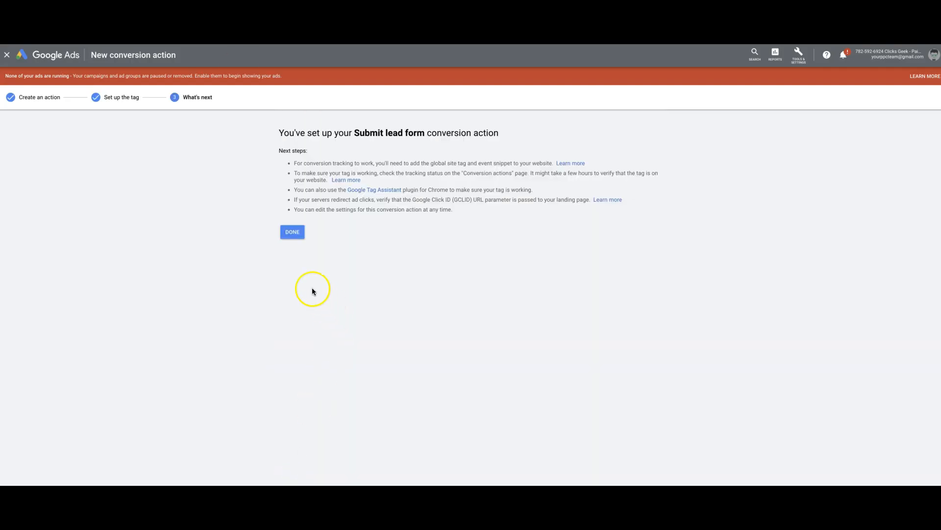
pyautogui.click(291, 231)
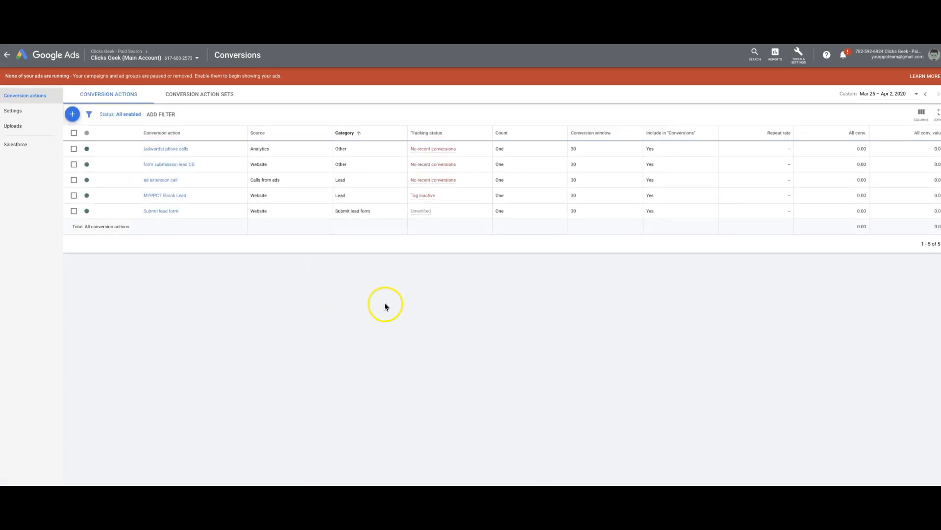